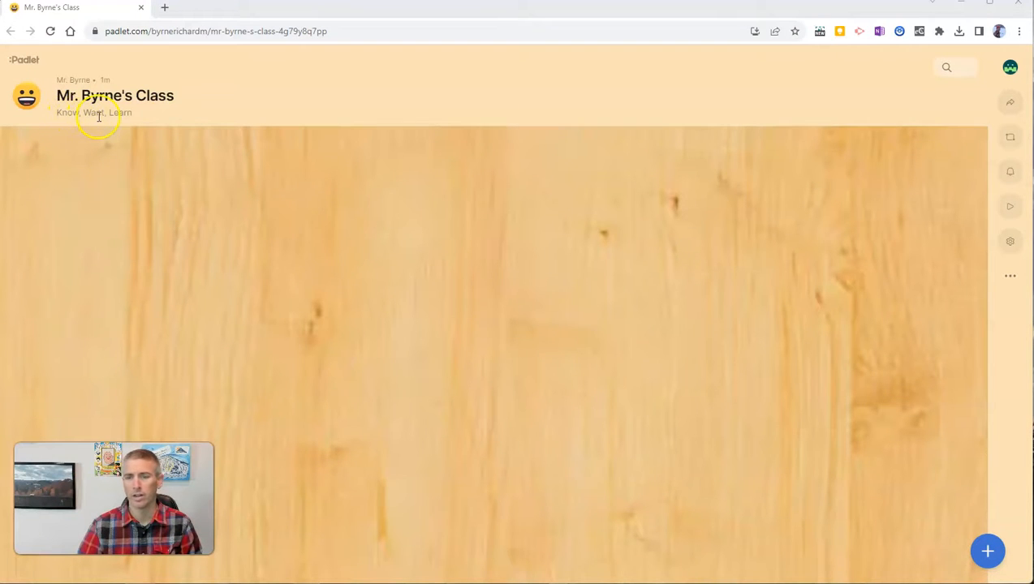
mouse_move(302, 248)
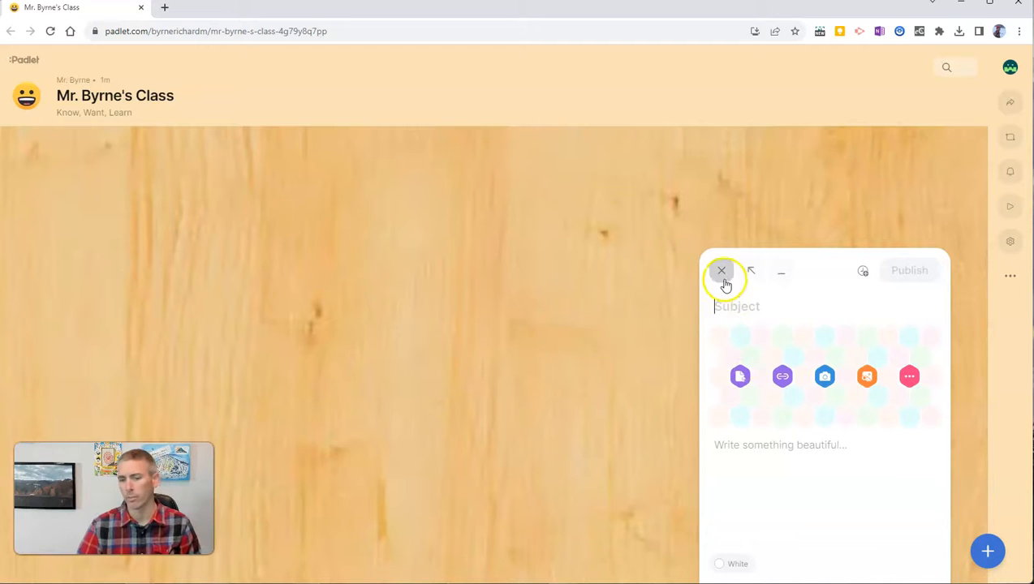
mouse_move(721, 269)
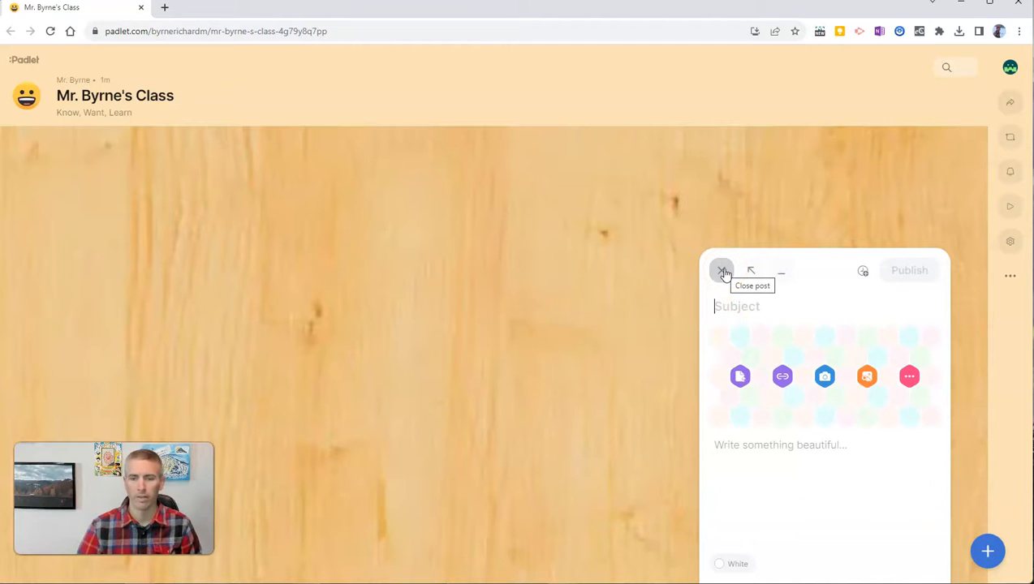
Step: Discard the empty post draft and set the board format to Grid in Settings
click(721, 269)
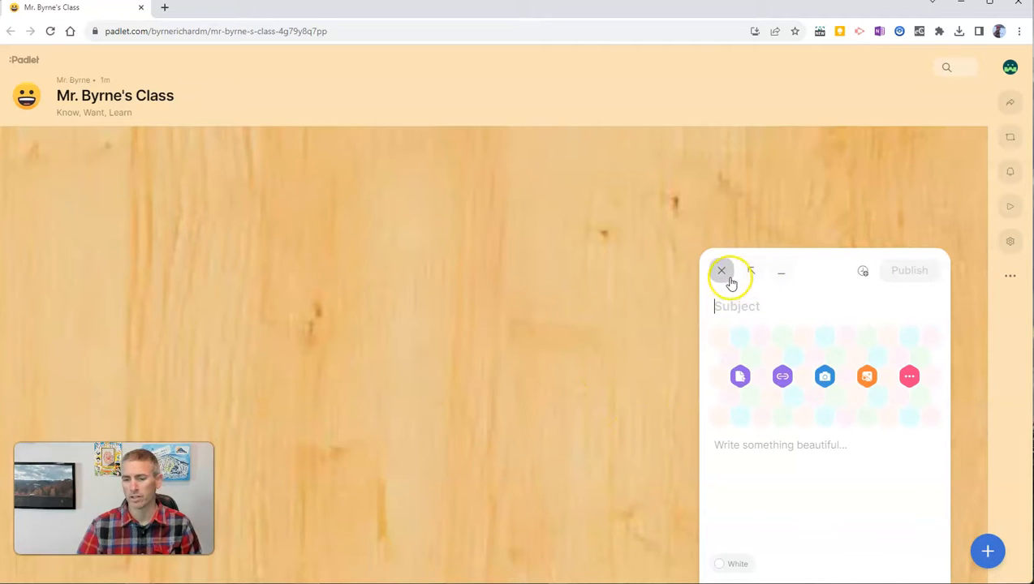
click(721, 269)
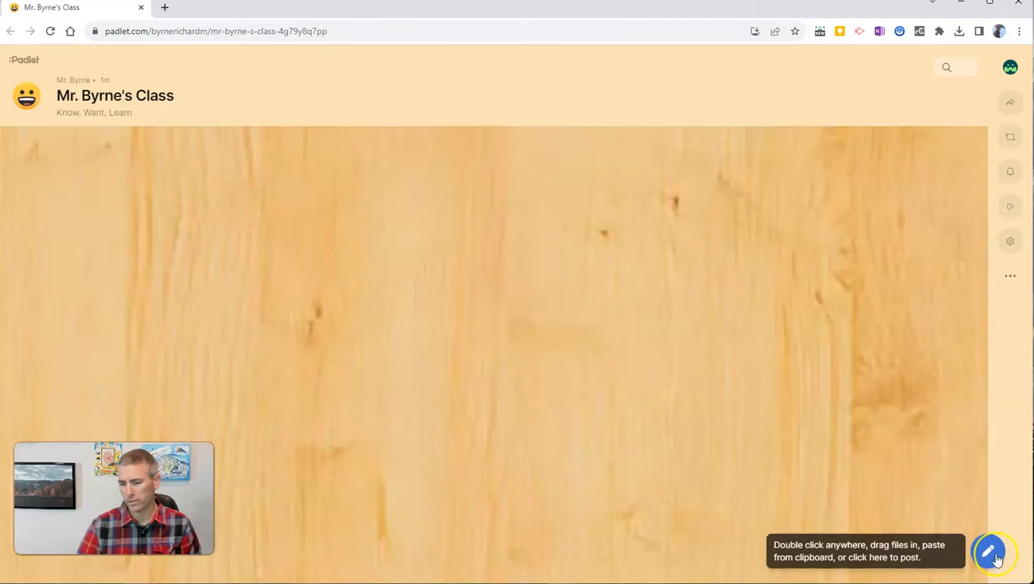
mouse_move(575, 339)
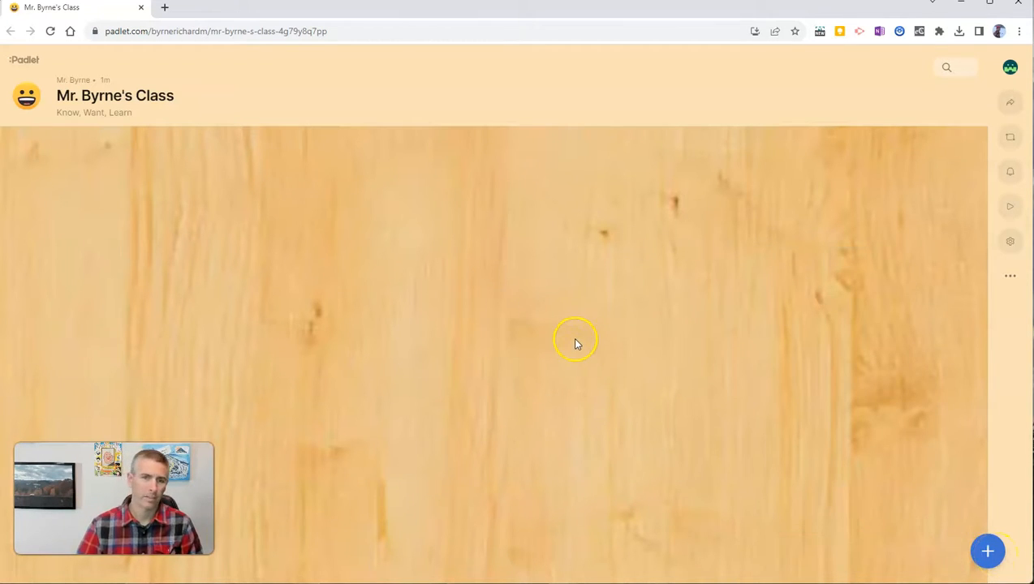
mouse_move(568, 339)
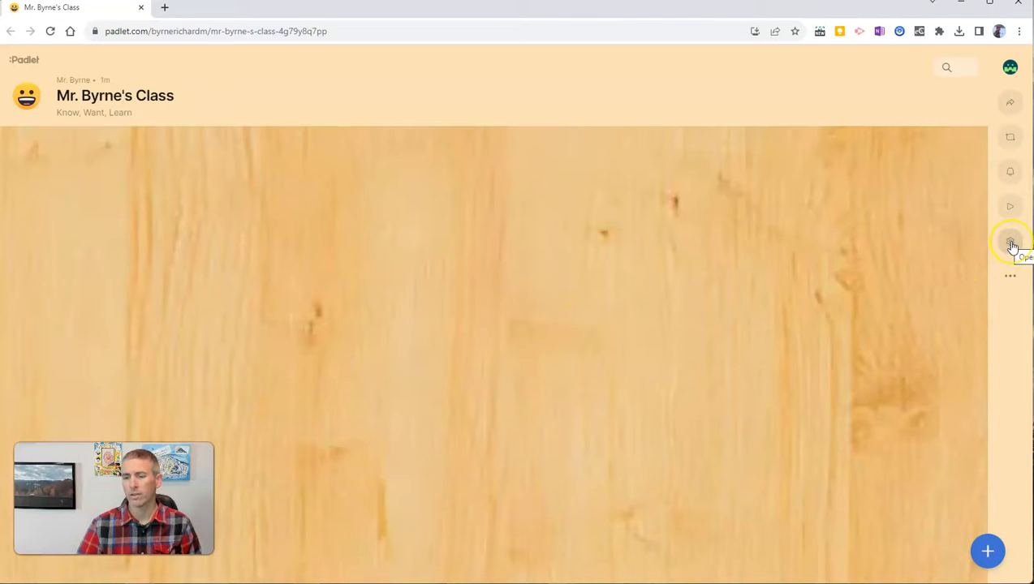
click(1009, 240)
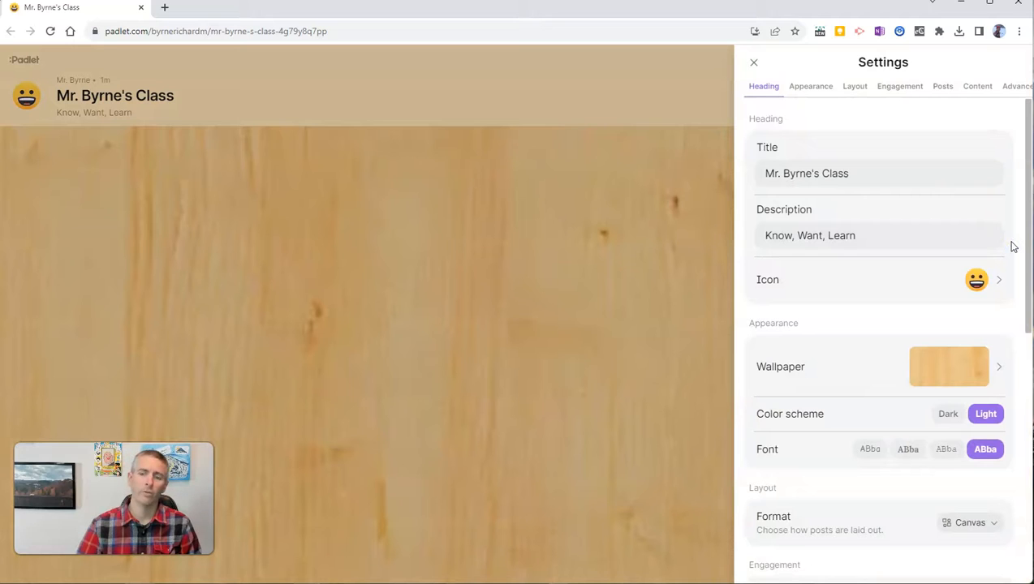
scroll(down, 3)
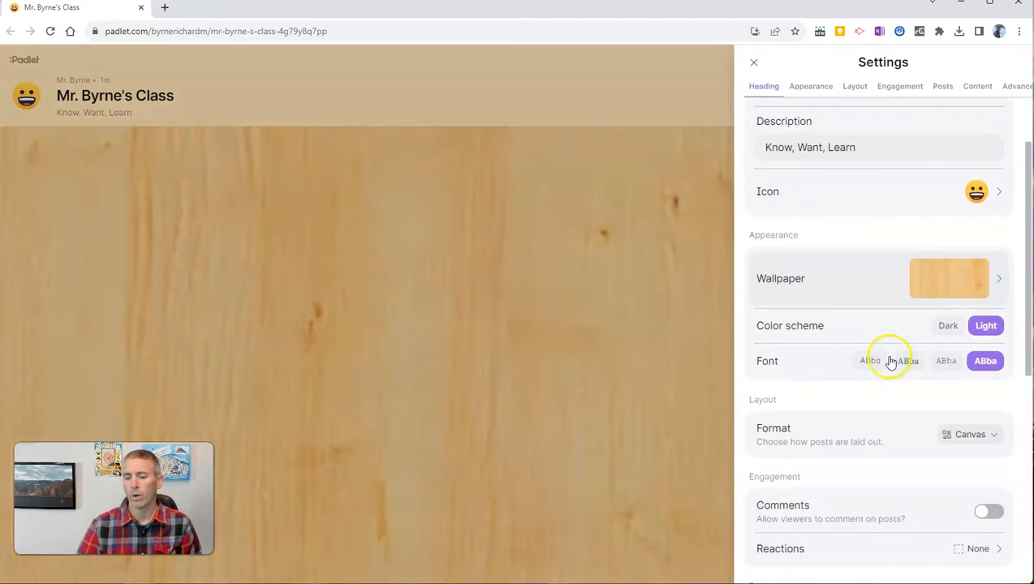
scroll(down, 3)
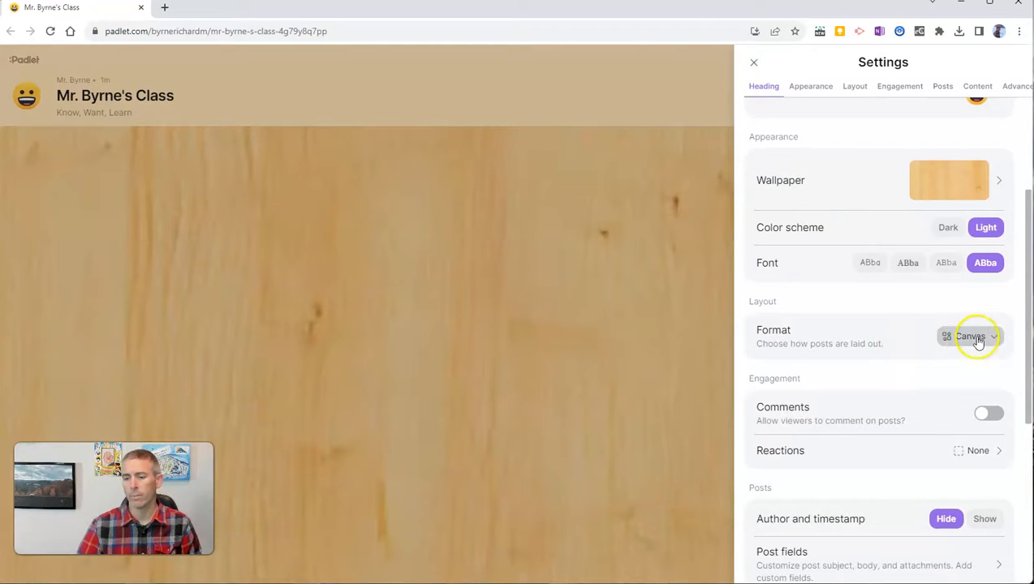
click(971, 336)
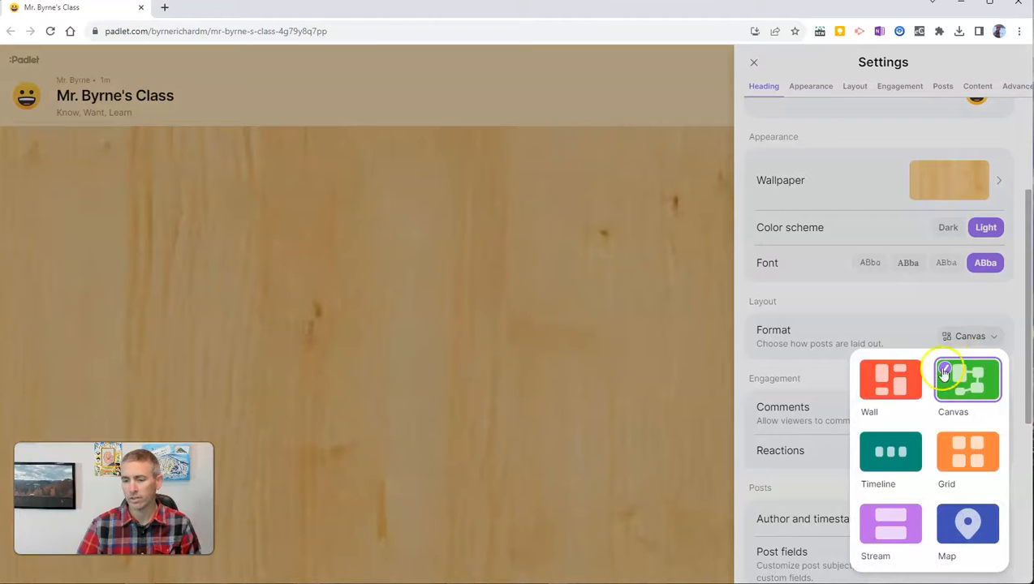
click(967, 380)
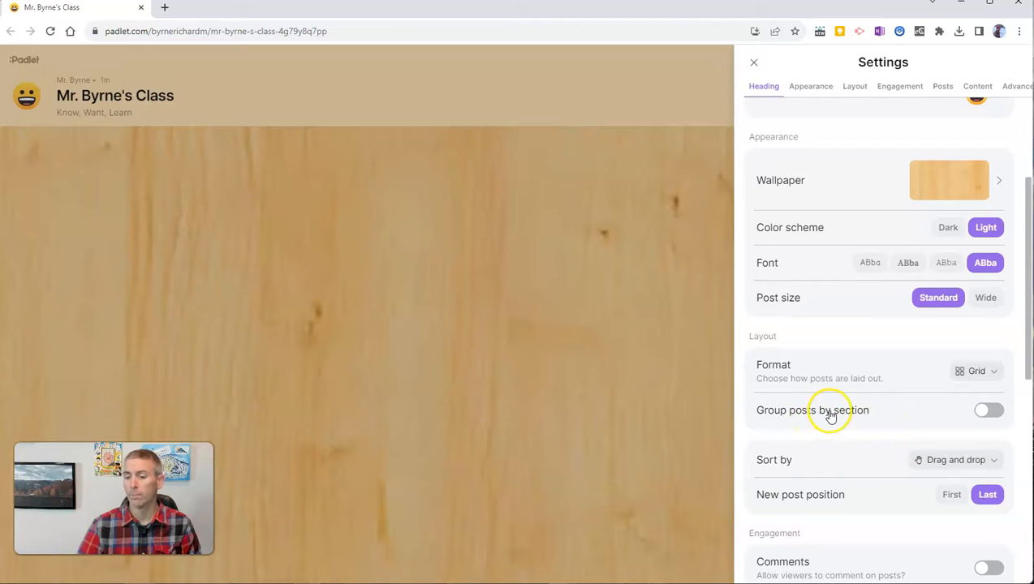
Step: Turn on 'Group posts by section' and return to the board showing Section 1
click(988, 409)
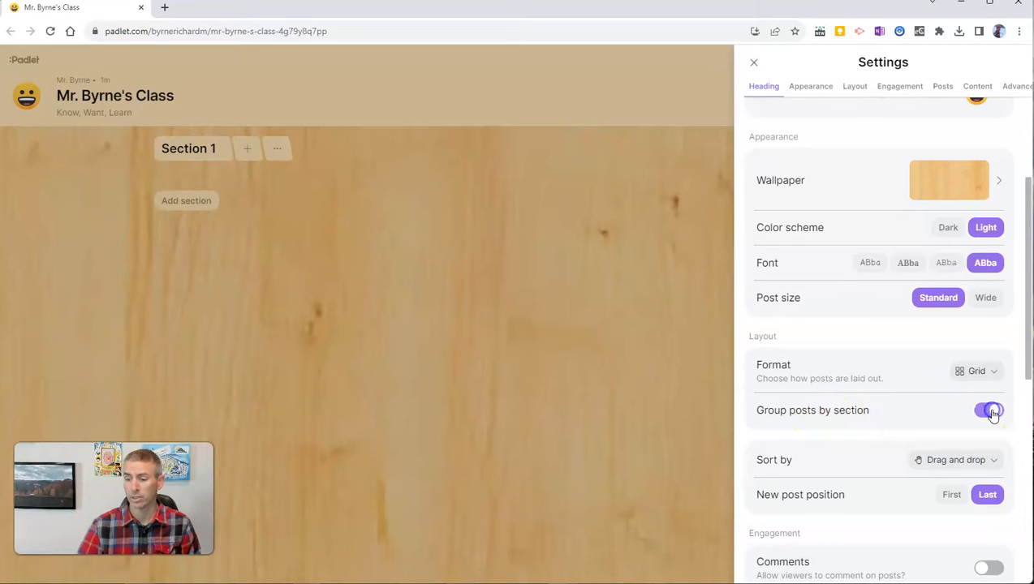
click(990, 409)
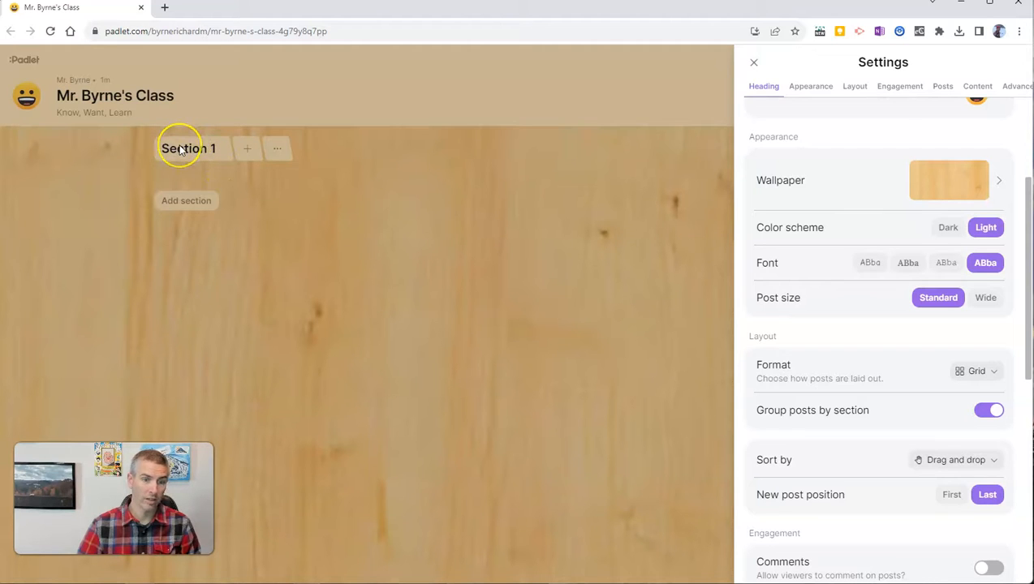
mouse_move(545, 147)
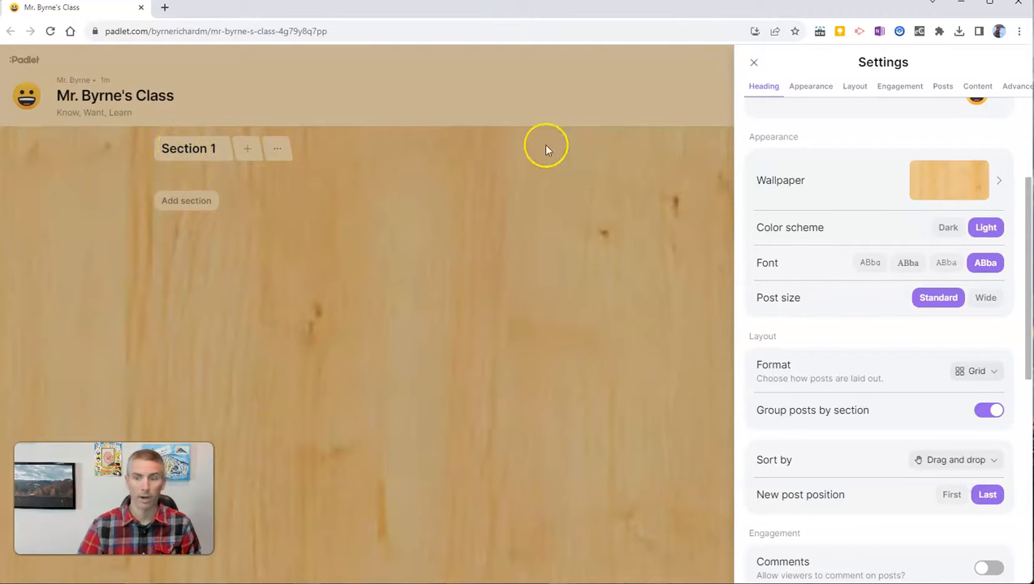
click(753, 62)
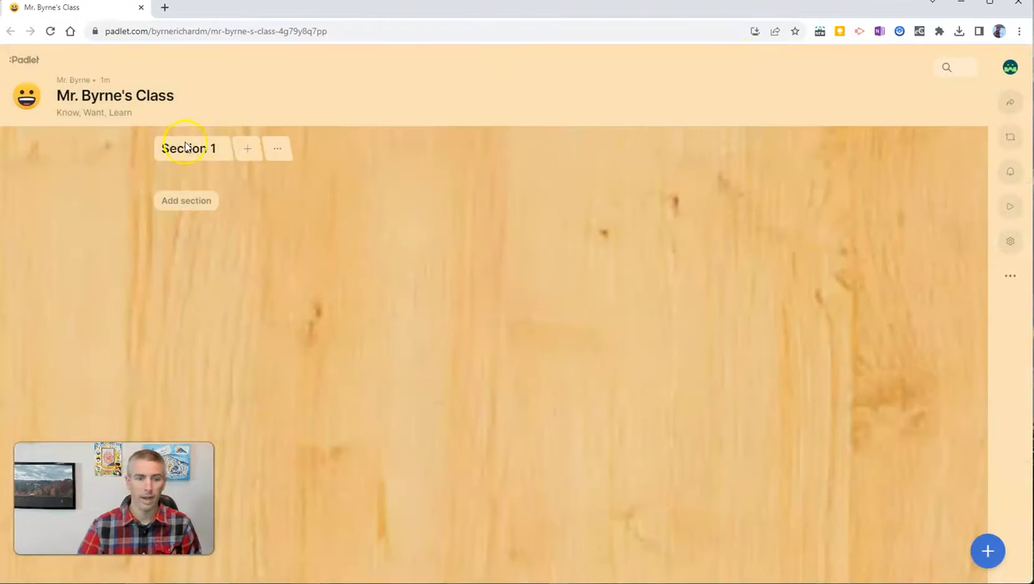
Step: Rename Section 1 to 'Know' and add sections 'Want' and 'Learn', fixing the 'Lern' typo
click(189, 150)
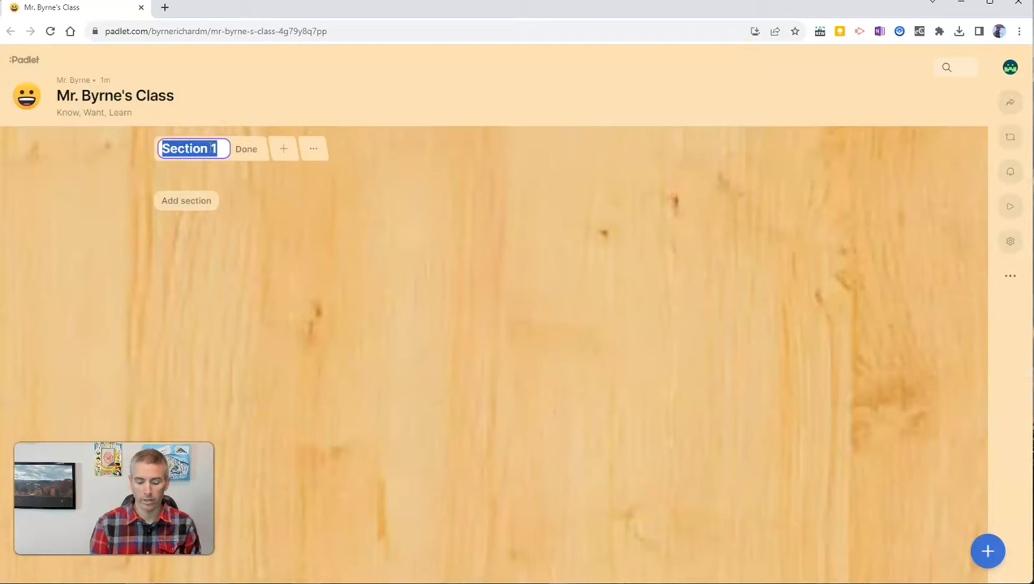
text(Know)
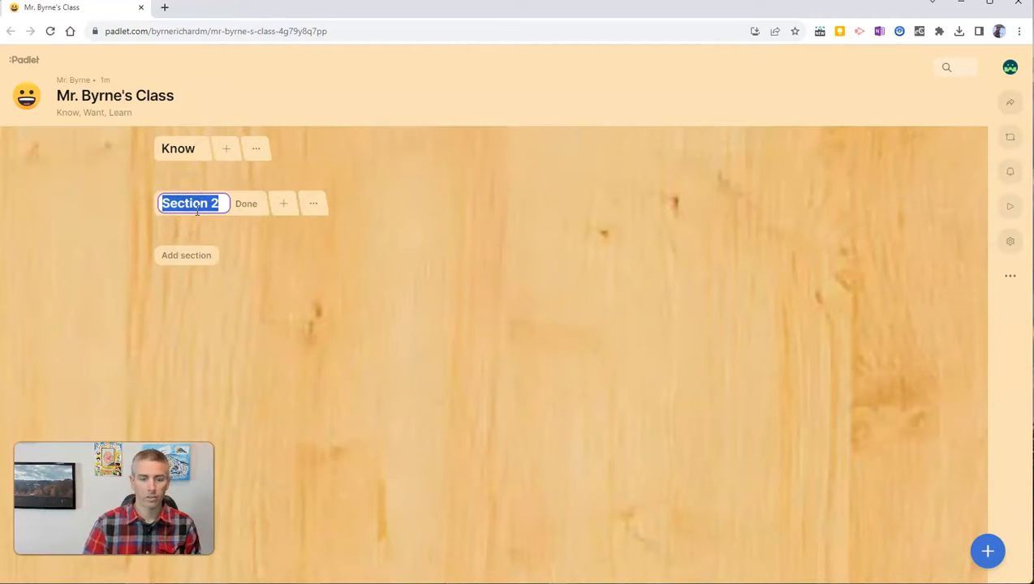
text(Want)
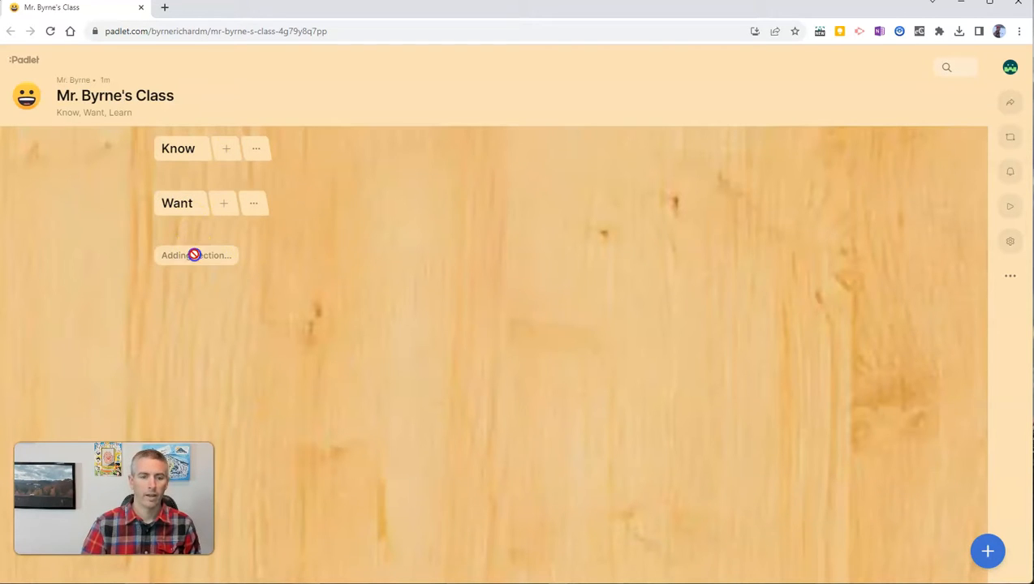
text(Lern)
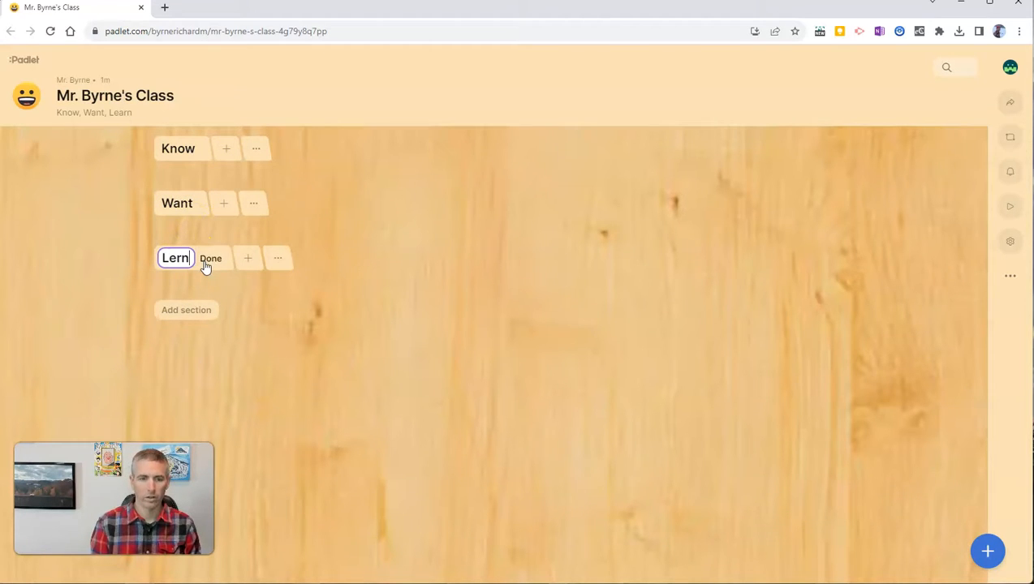
text(Learn)
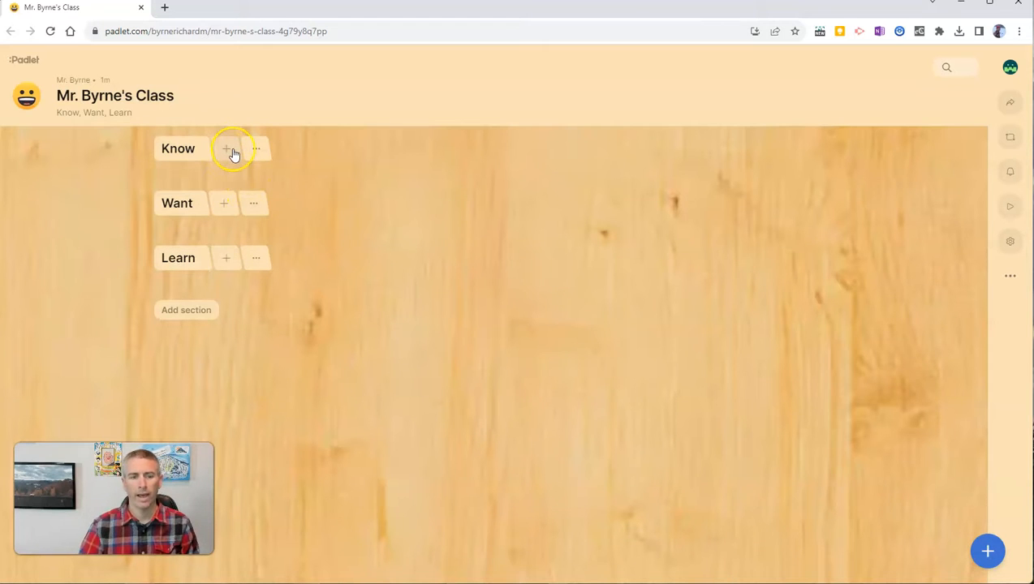
Step: Publish a post reading 'This is a post' in the Know section
click(227, 149)
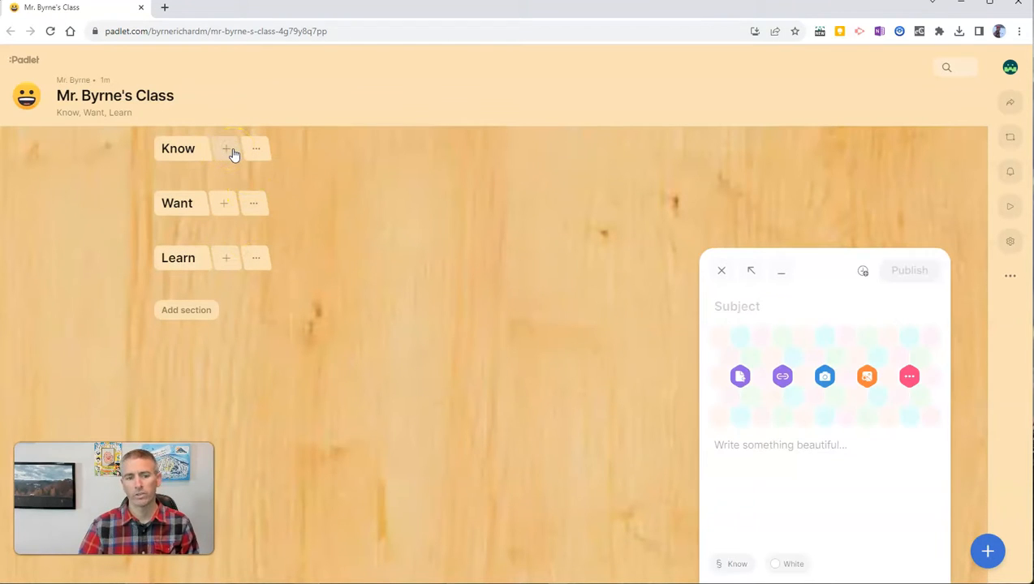
mouse_move(662, 286)
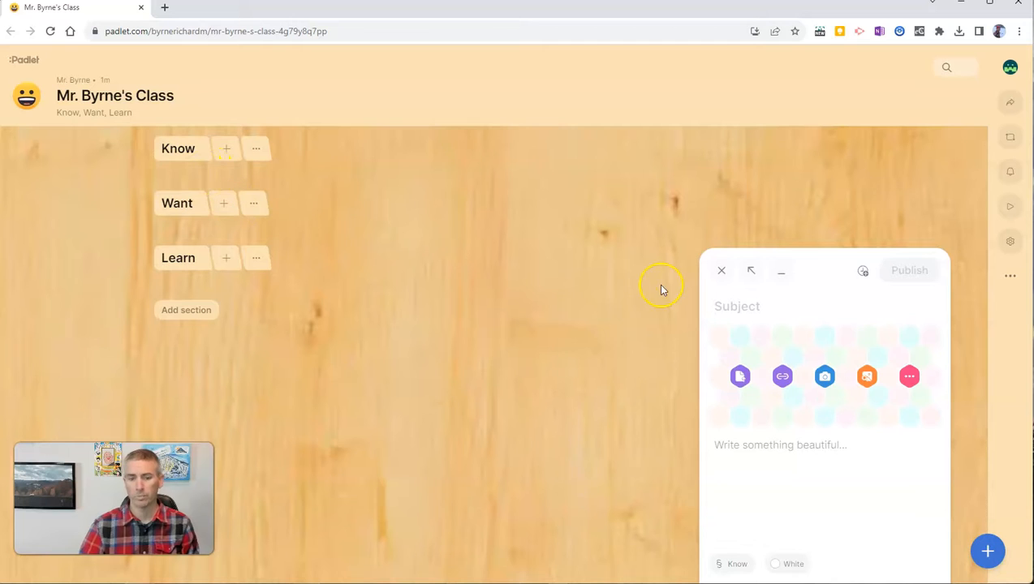
text(This is a)
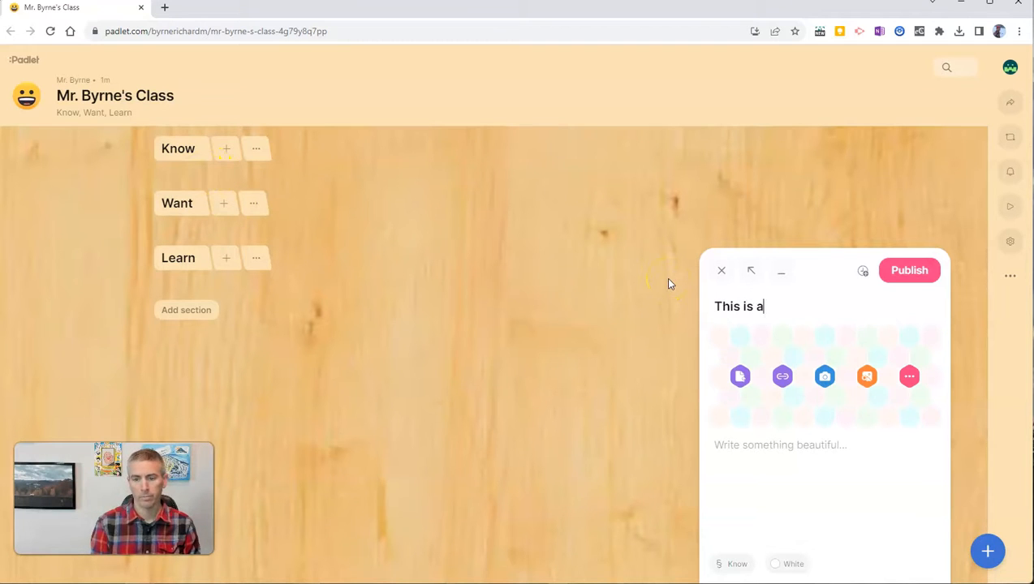
text(post)
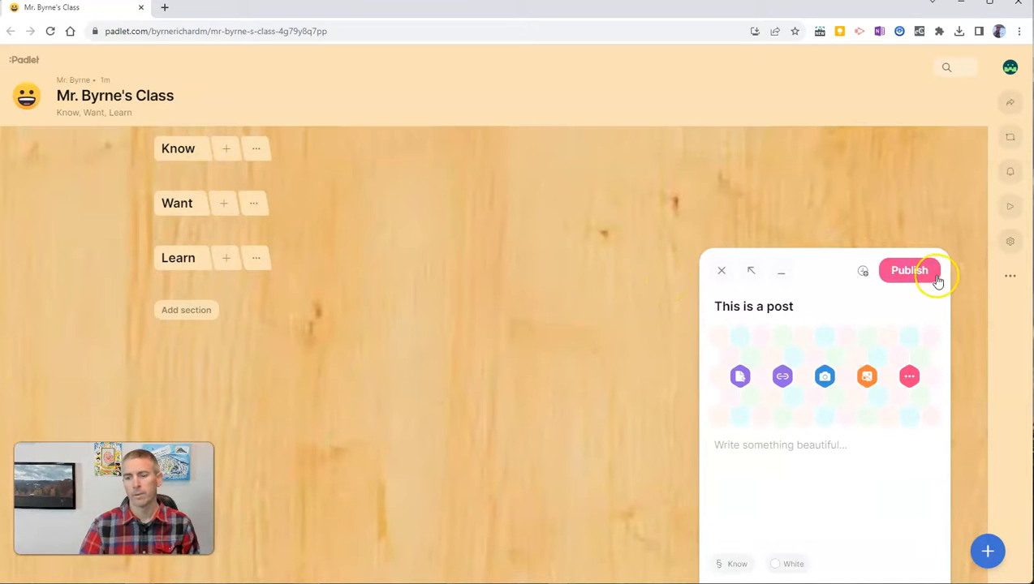
click(908, 270)
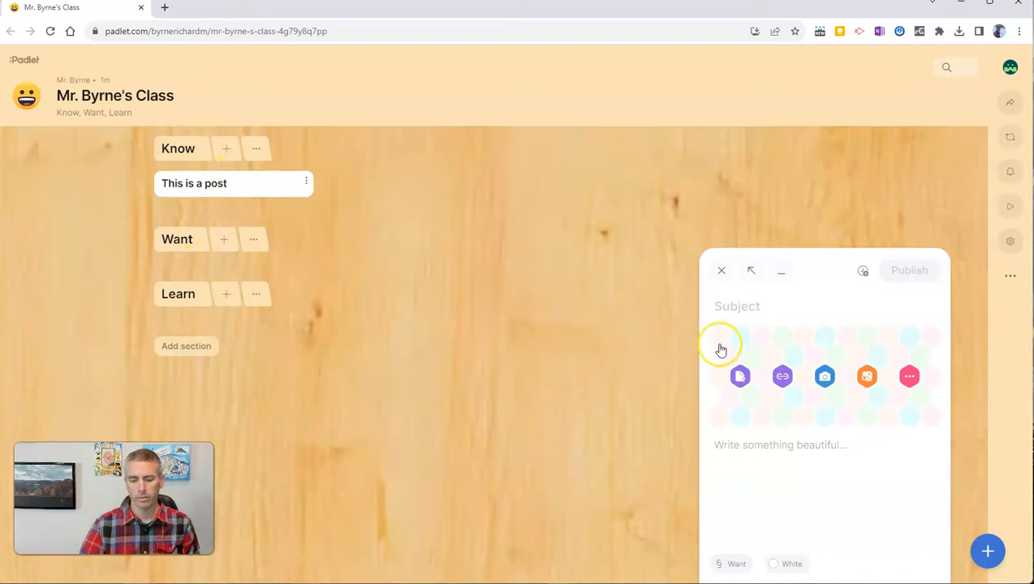
Step: Publish 'This is another note' under Want and 'This is yet another note' under Learn
text(This is)
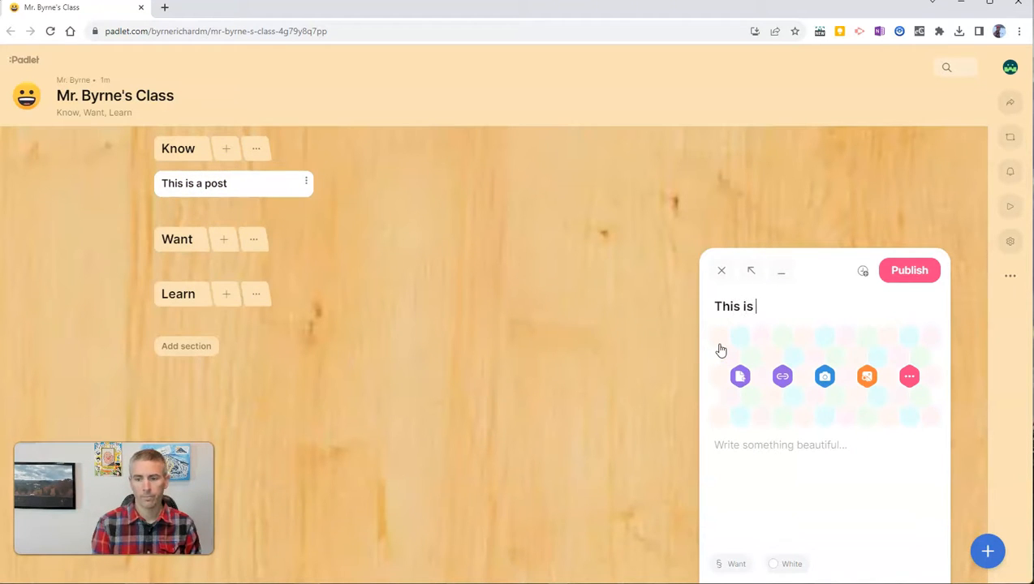
text(another note)
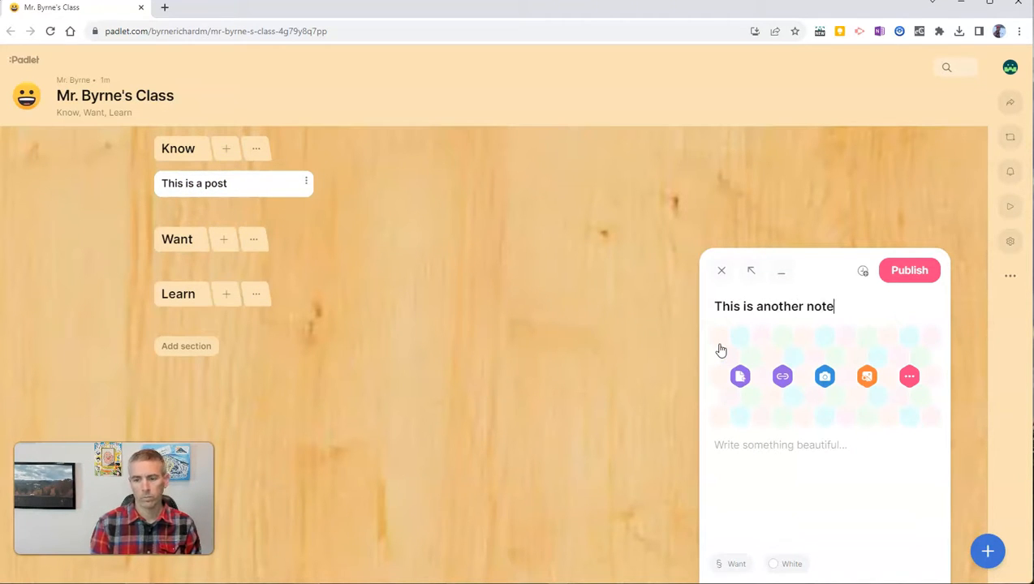
click(908, 269)
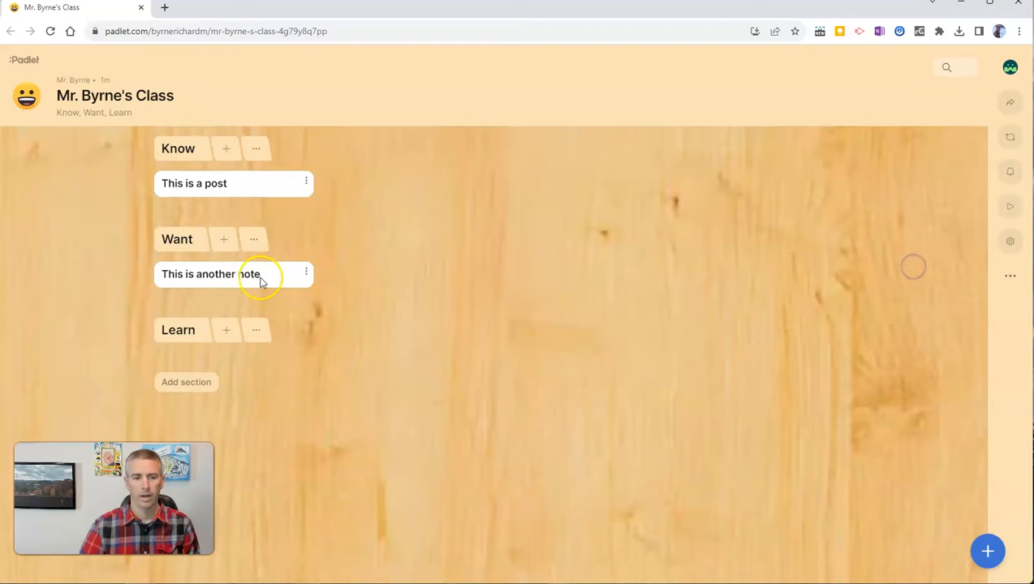
click(227, 330)
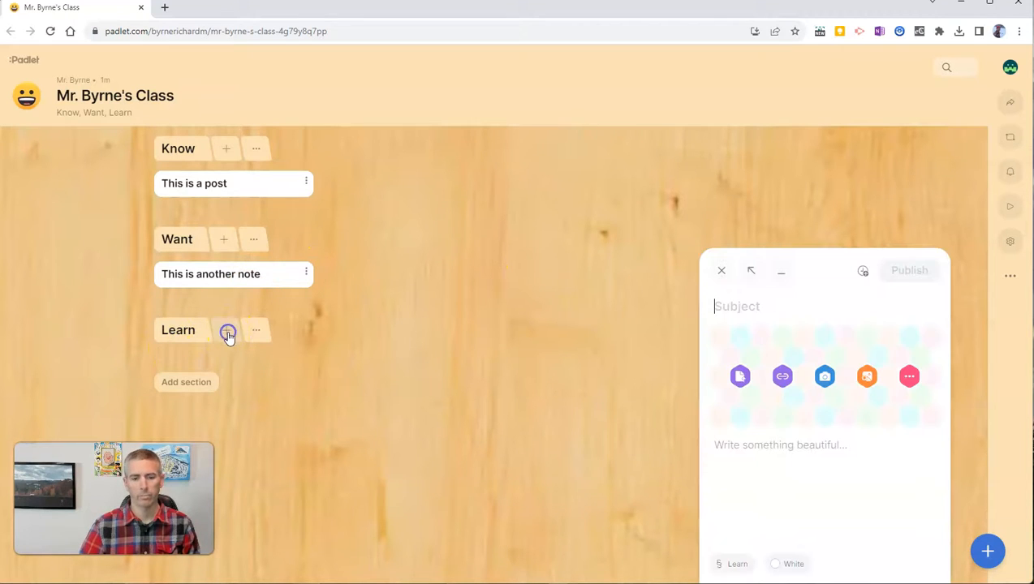
text(This is yet another note)
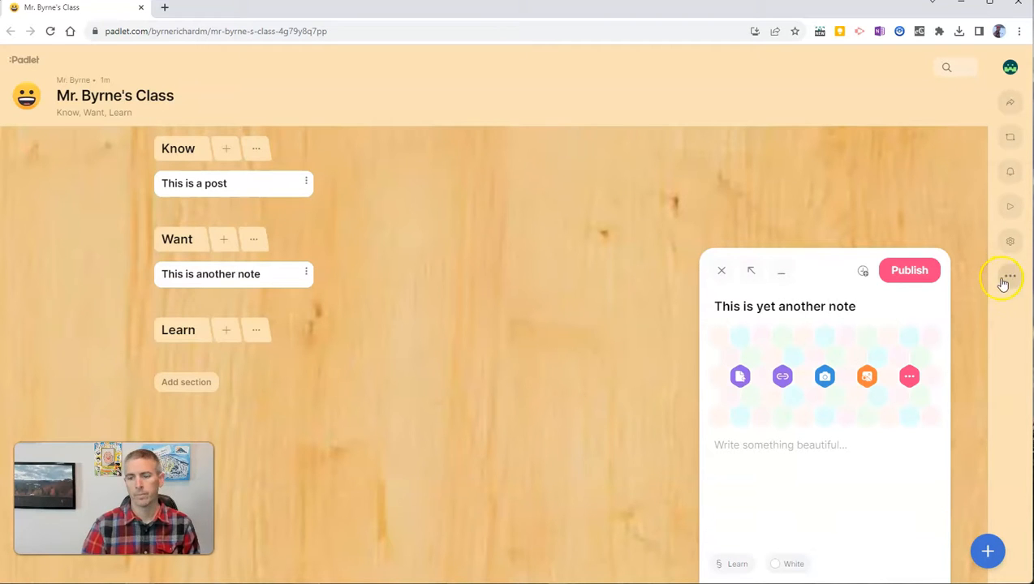
click(908, 270)
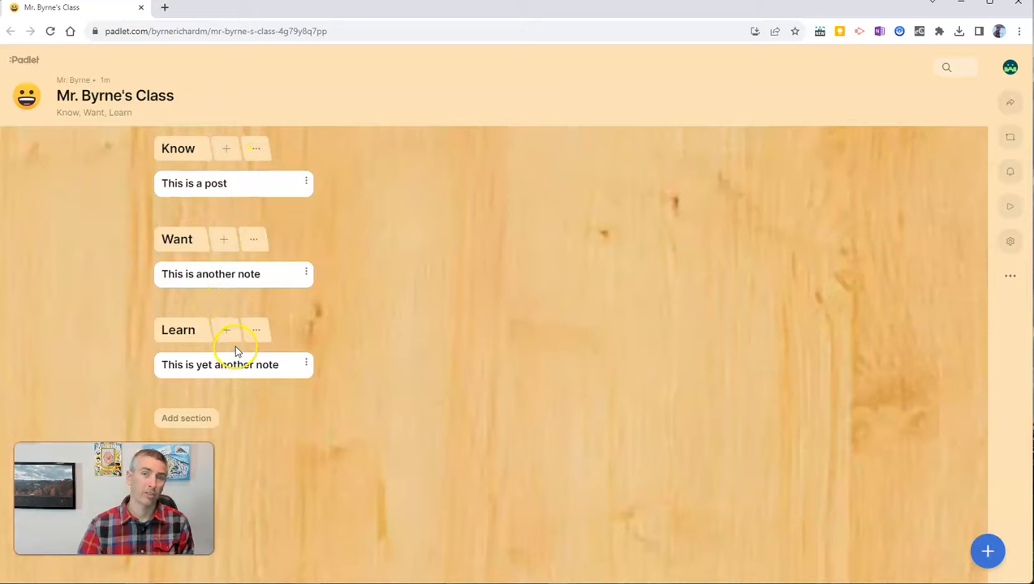
mouse_move(272, 219)
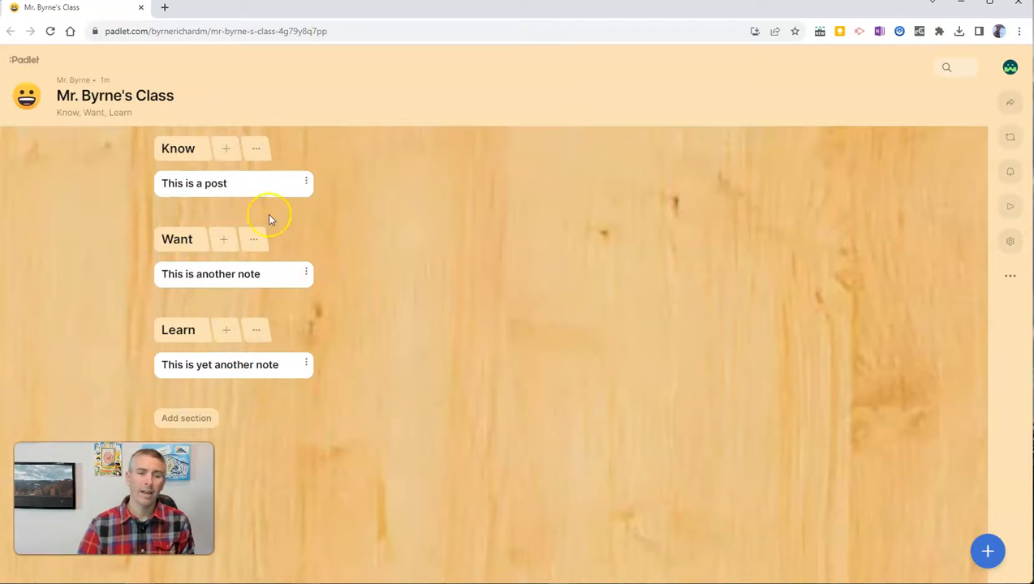
mouse_move(257, 152)
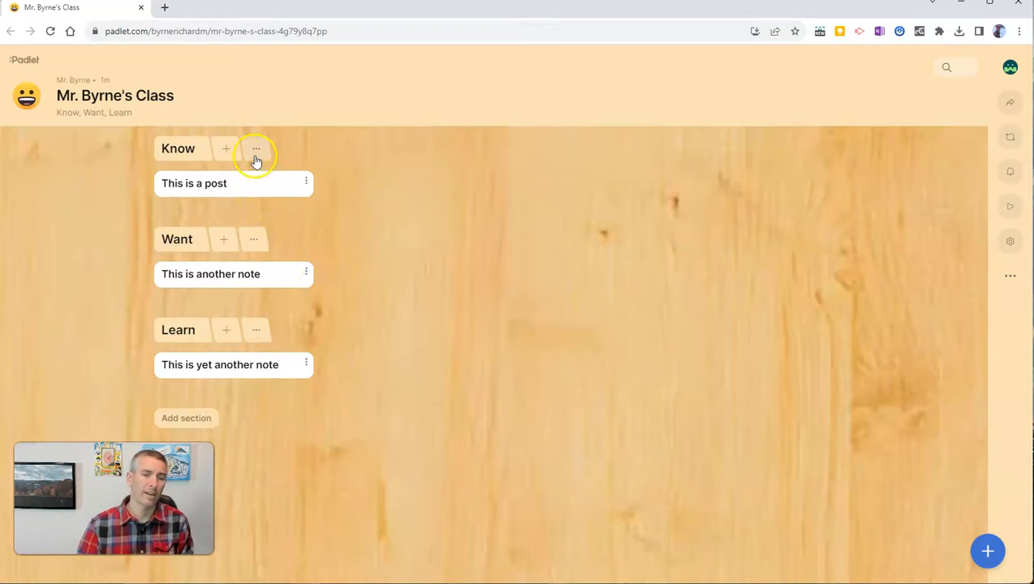
mouse_move(818, 307)
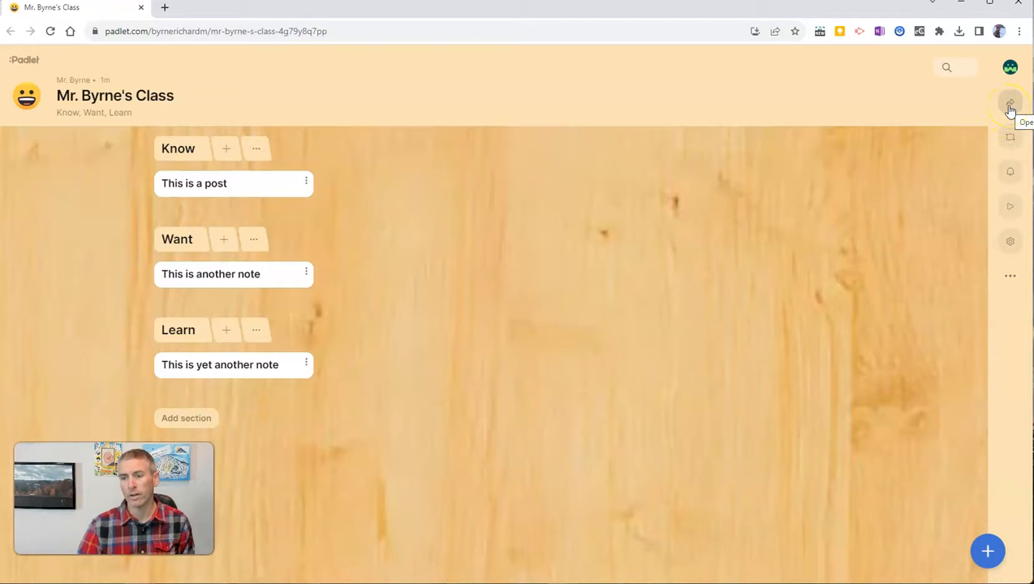
Step: Enable breakout links from the Share panel so each section gets its own link
click(1010, 104)
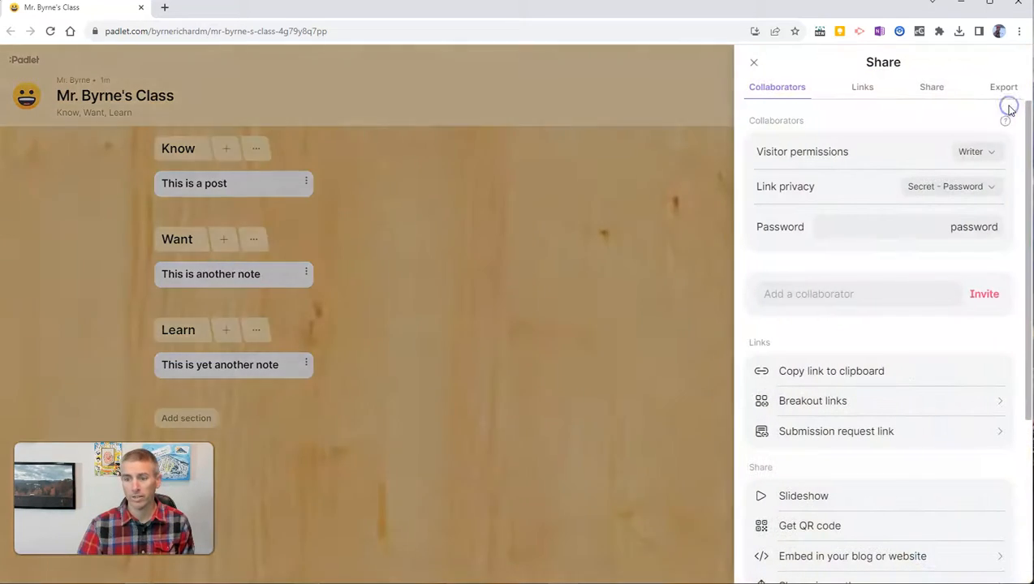
mouse_move(896, 409)
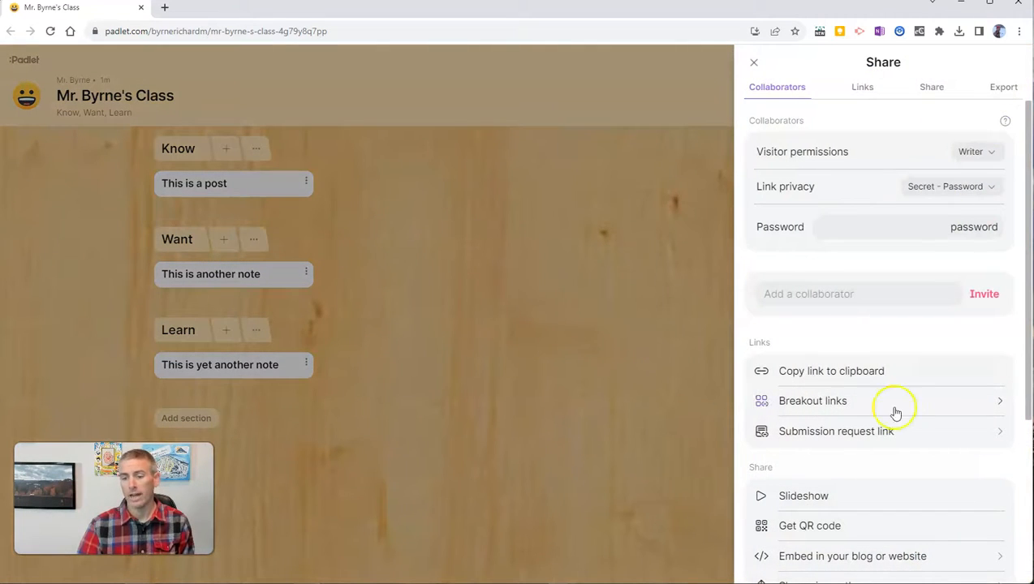
click(811, 399)
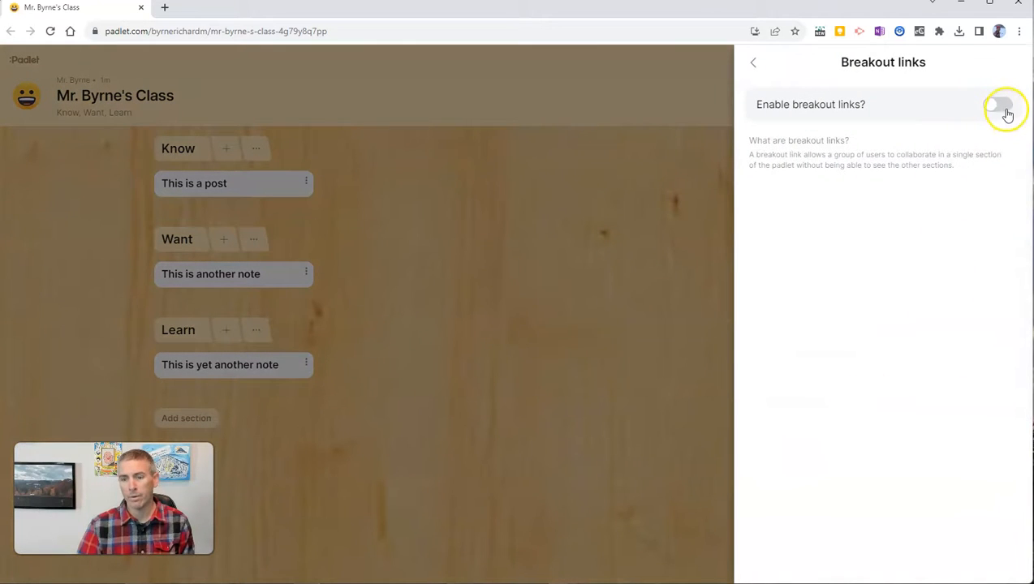
click(998, 104)
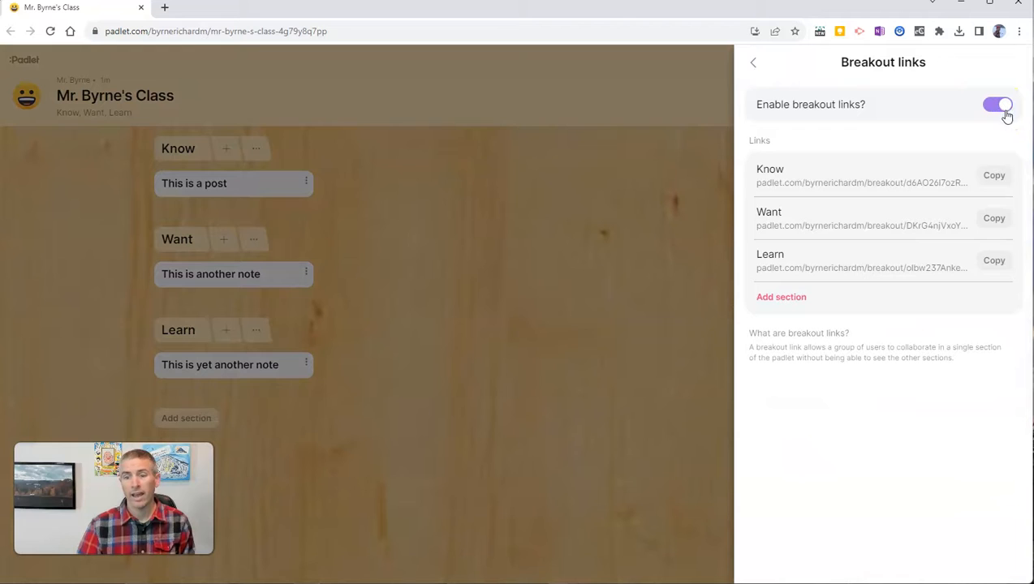
mouse_move(792, 182)
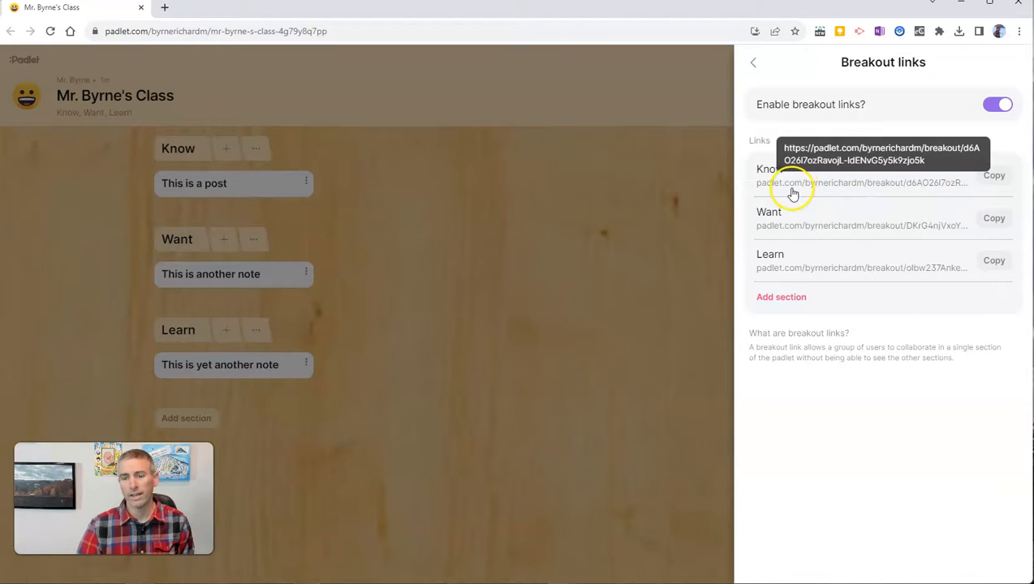
mouse_move(804, 187)
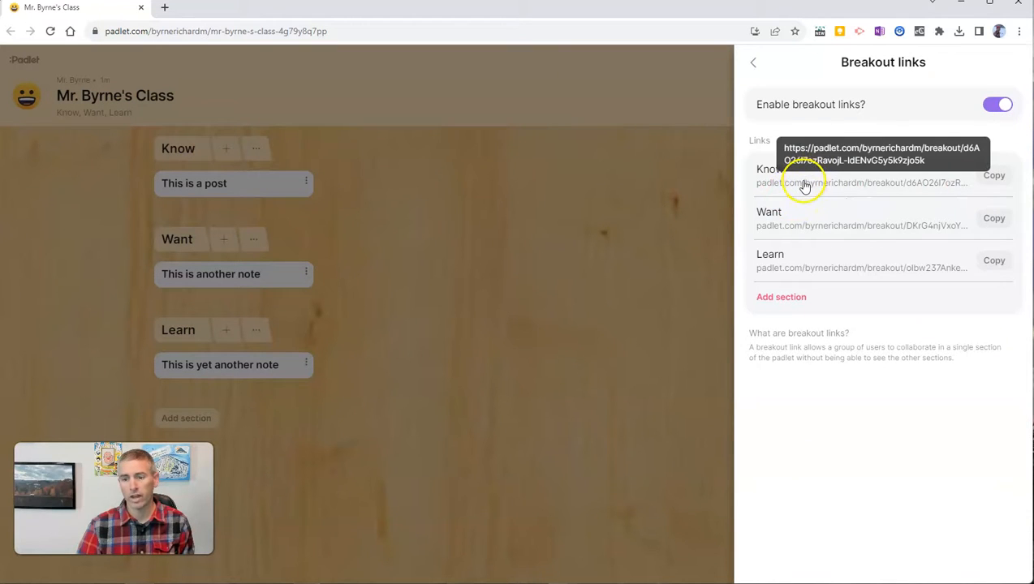
mouse_move(799, 273)
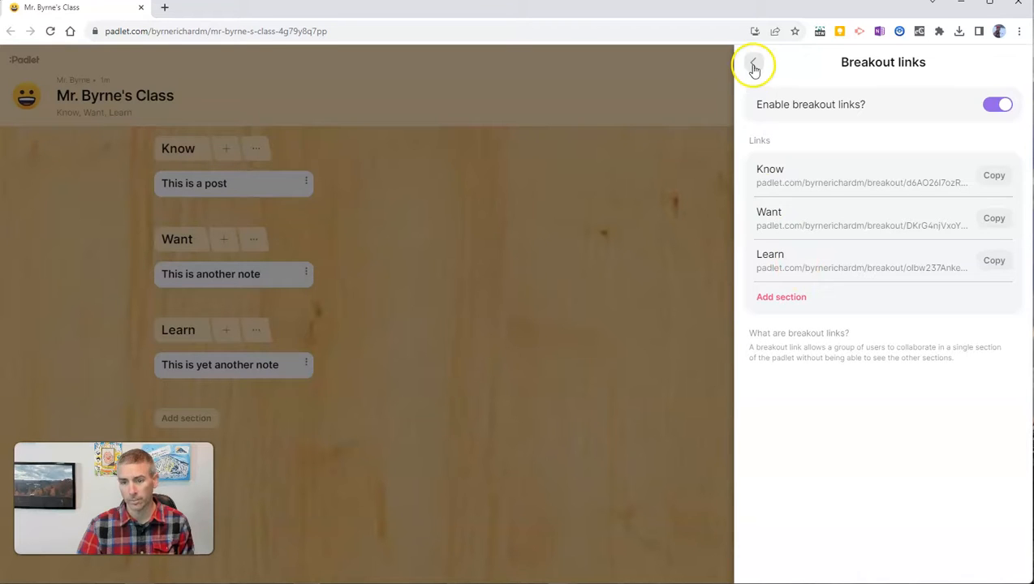
click(753, 65)
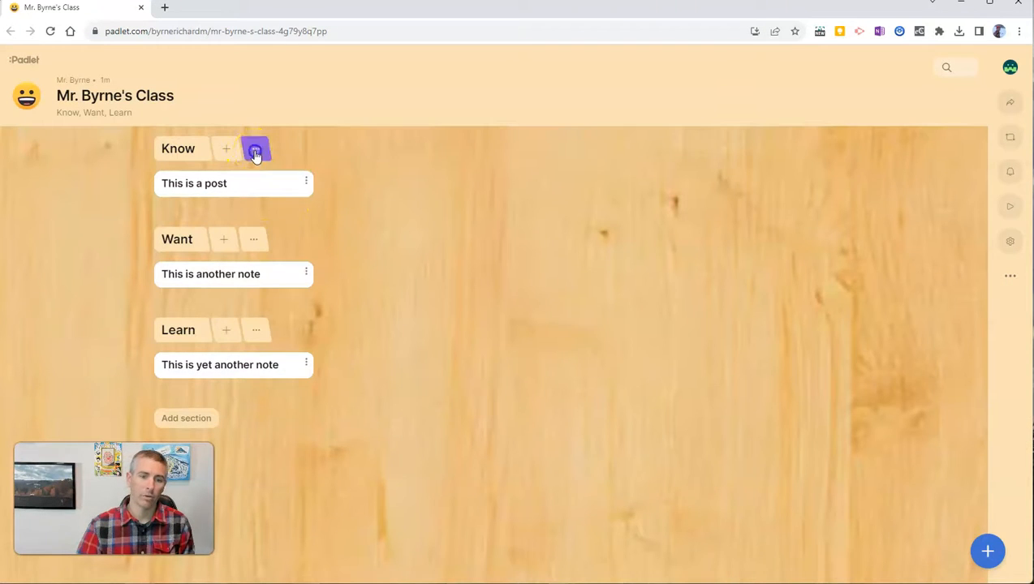
Step: Copy the Know section's breakout link from its ... menu
click(255, 149)
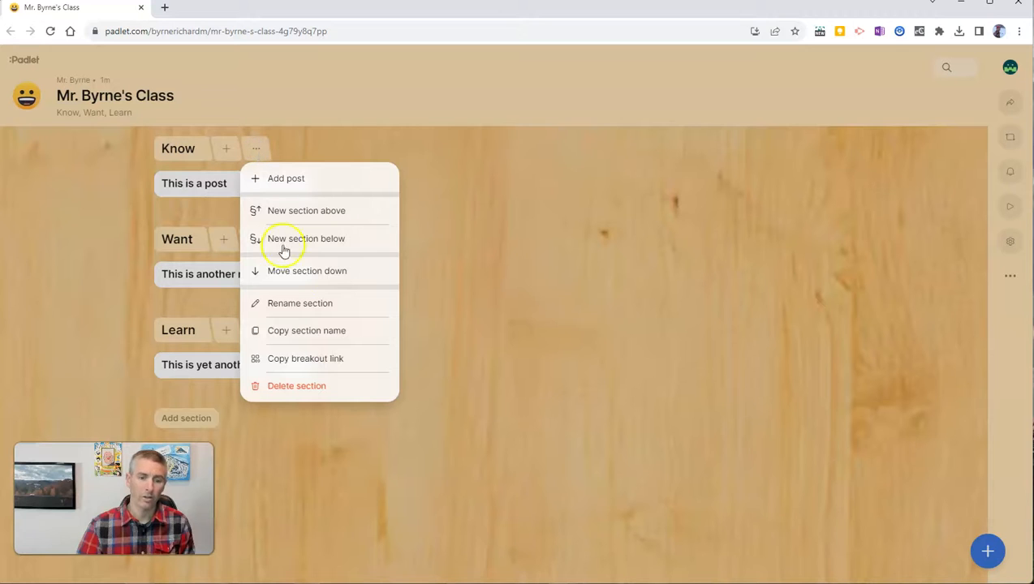
mouse_move(305, 359)
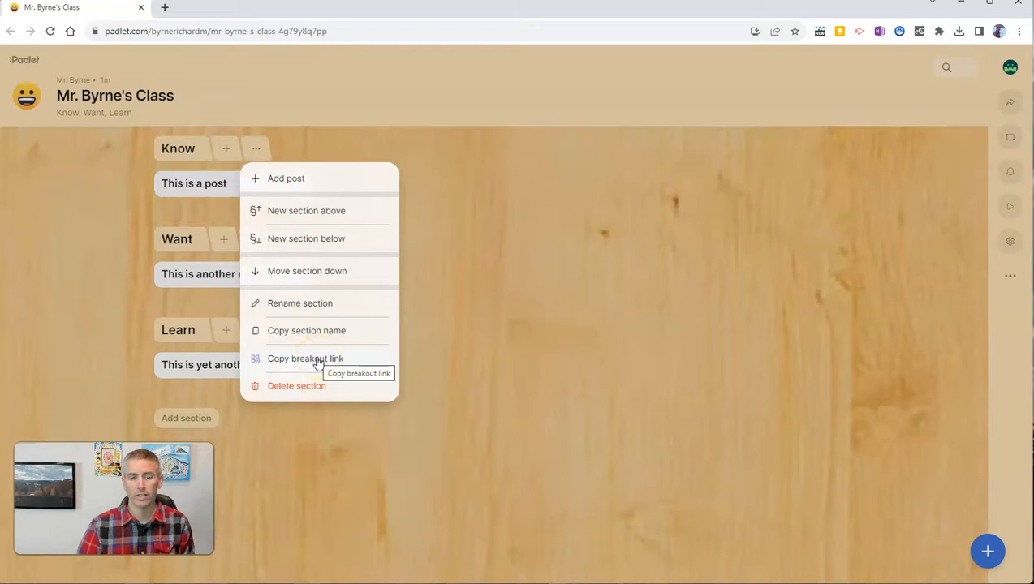
click(305, 359)
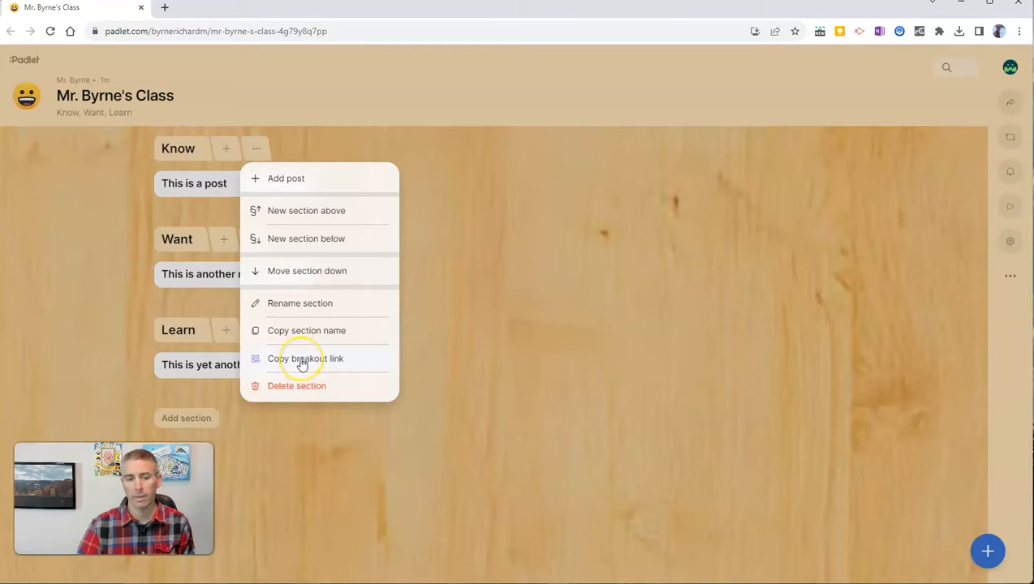
click(305, 359)
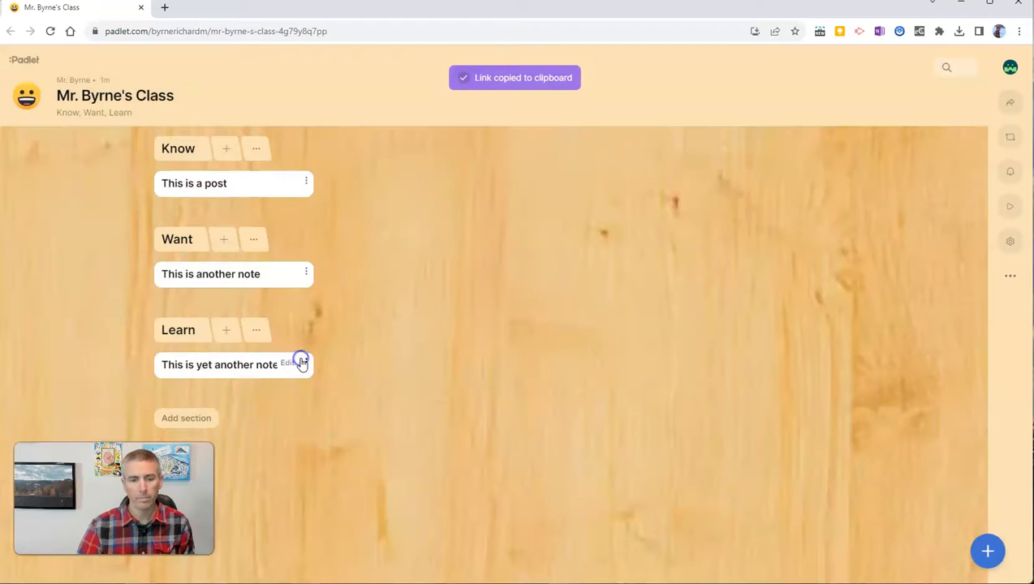
mouse_move(545, 360)
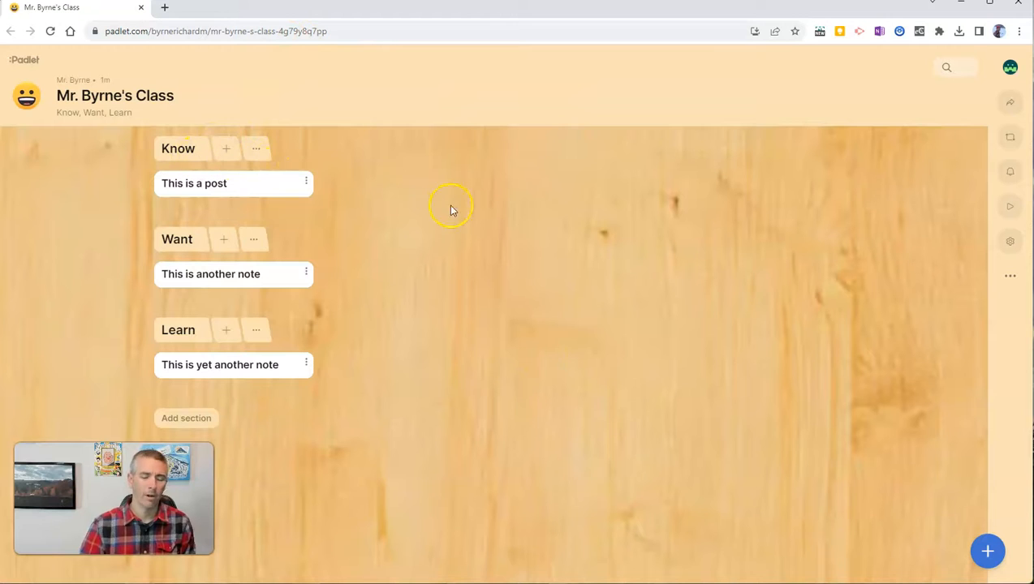
mouse_move(574, 227)
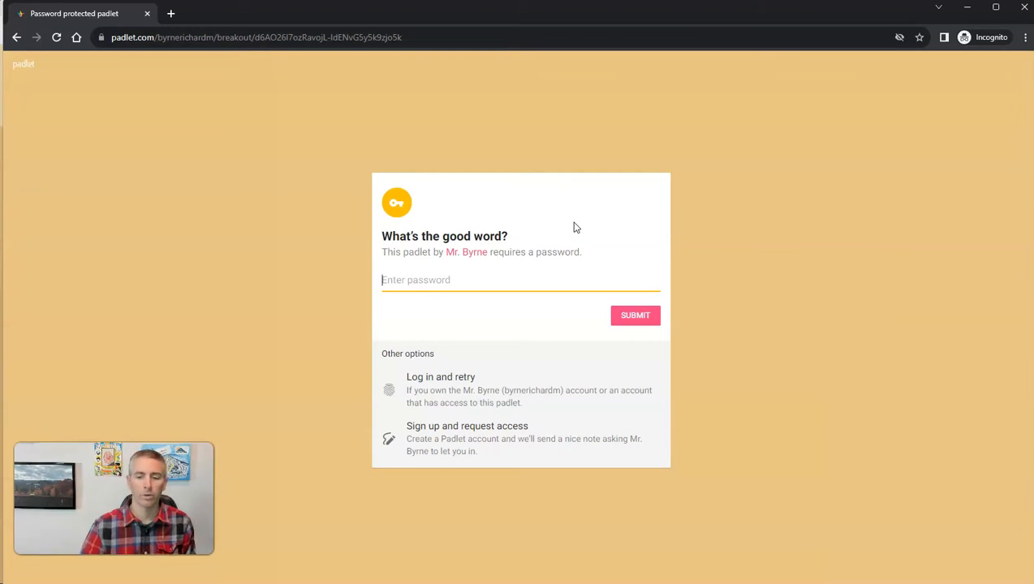
Step: Enter 'password' and submit it to unlock the Know breakout link in the private window
text(password)
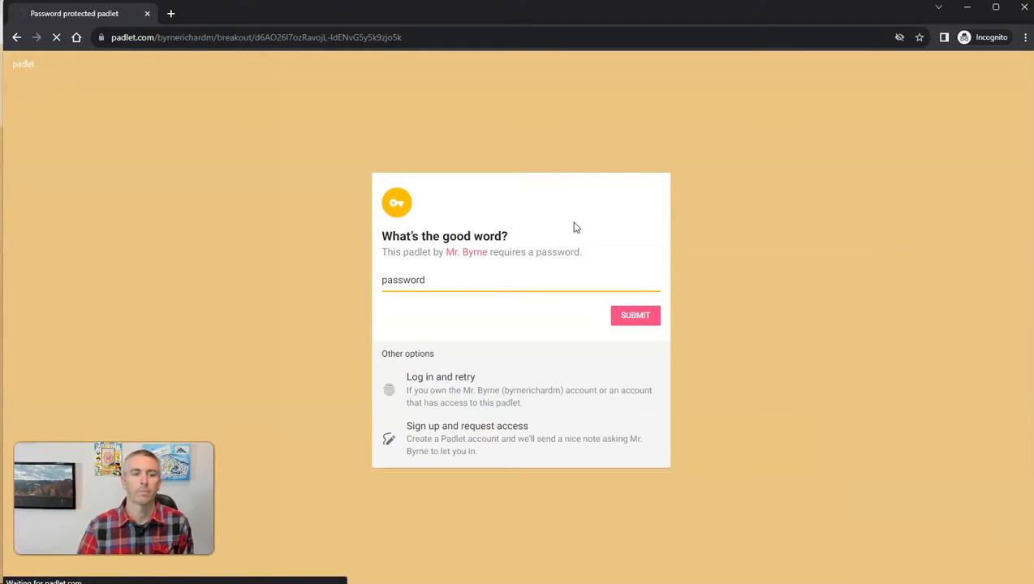
click(636, 314)
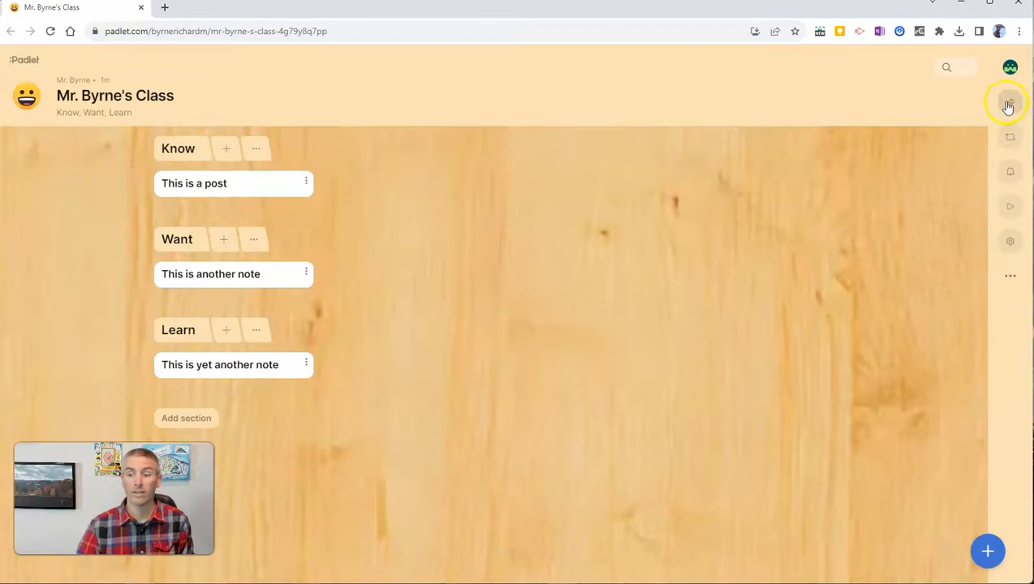
Step: Show the Share panel with Writer visitor permissions and Secret–Password link privacy
click(1009, 108)
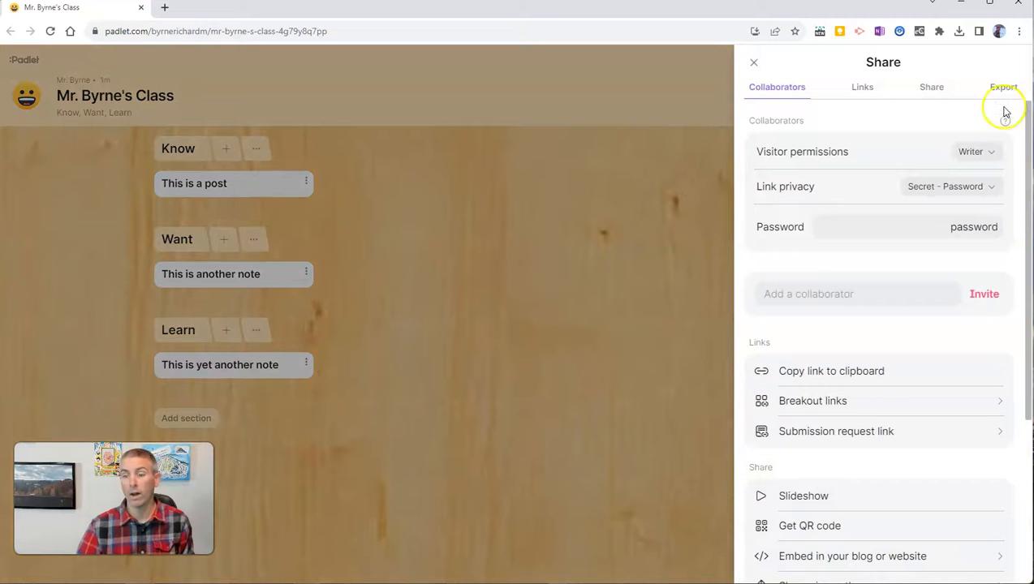
mouse_move(931, 88)
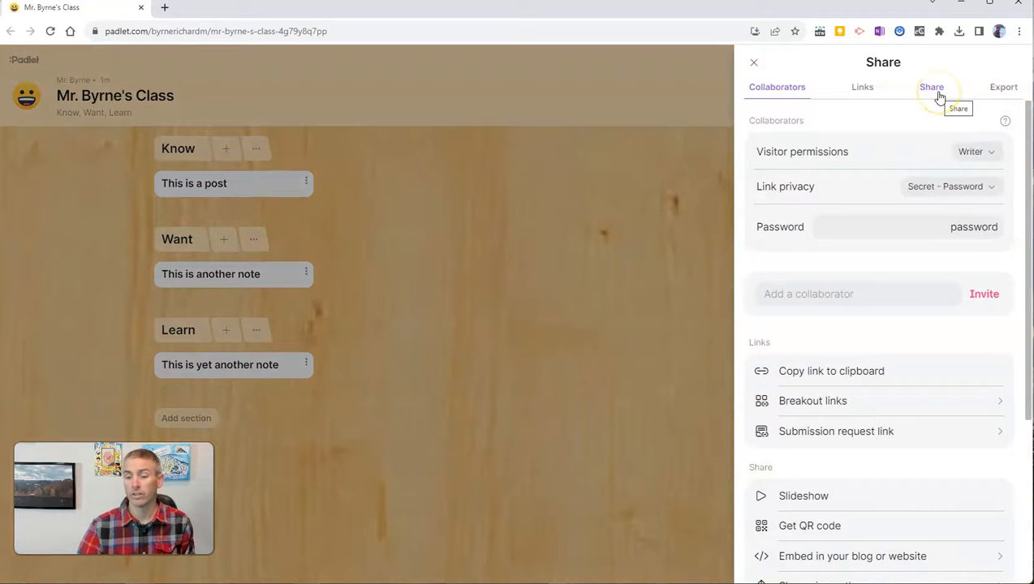
mouse_move(831, 370)
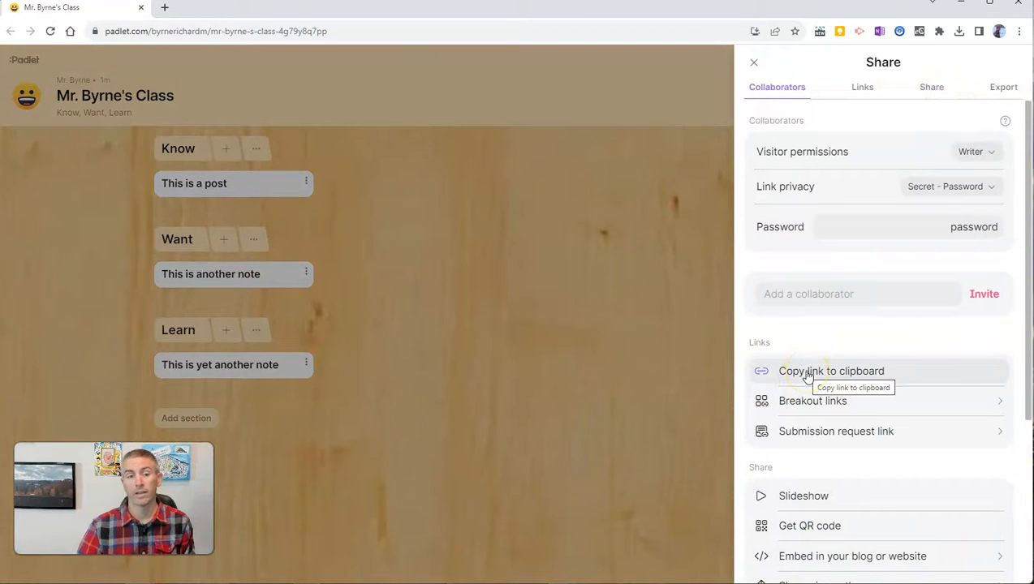